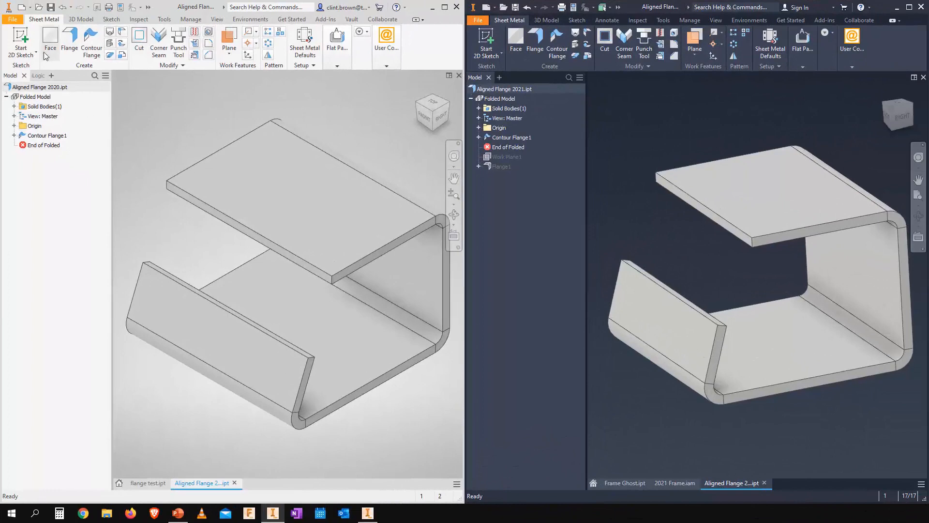
Open the Flange tool in the Inventor 2020 sheet metal part
left_click(68, 45)
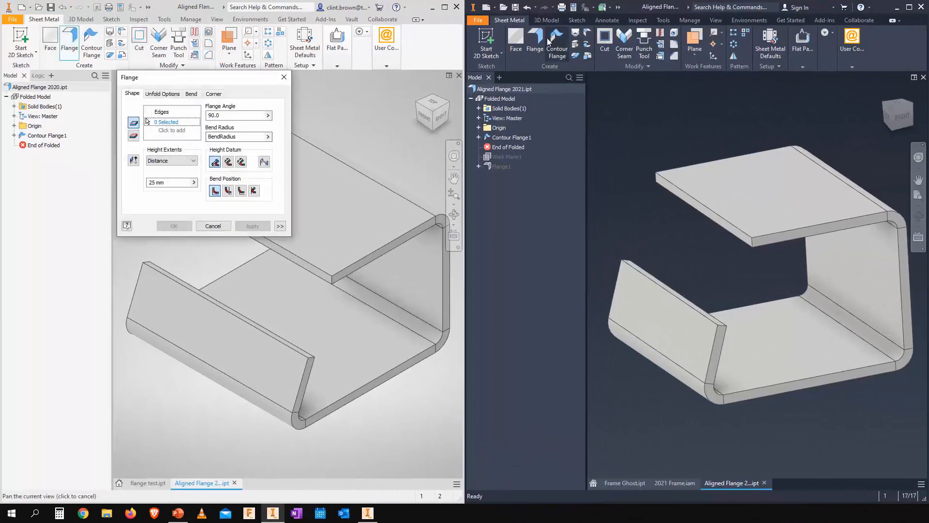
Open the redesigned Flange dialog in the Inventor 2021 sheet metal part
left_click(534, 44)
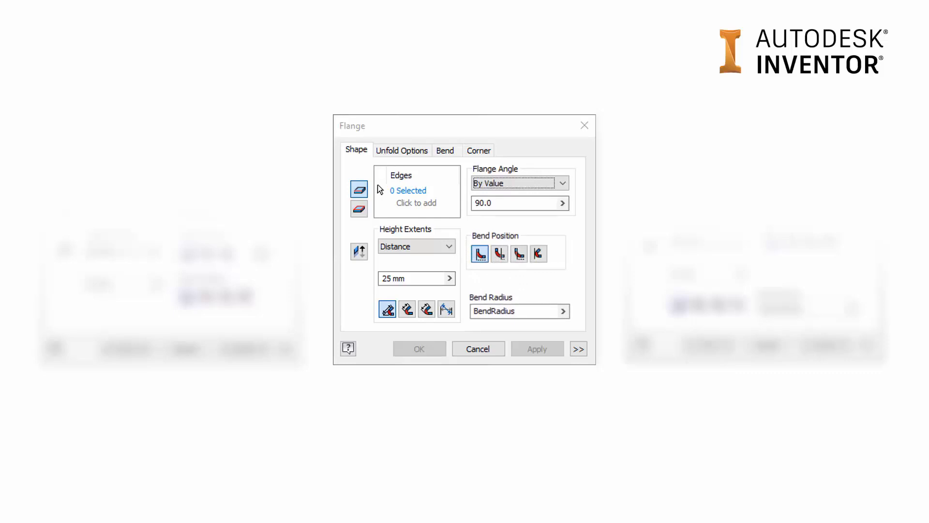
left_click(560, 182)
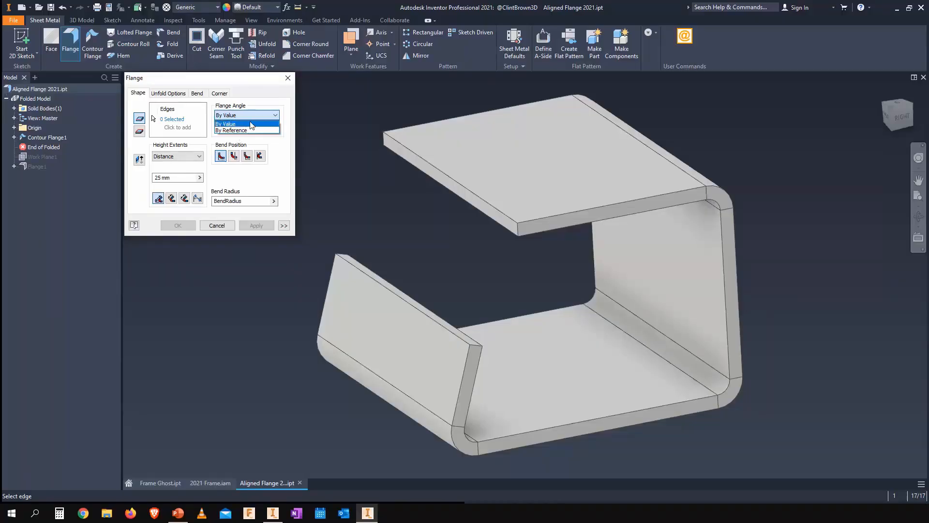
left_click(230, 124)
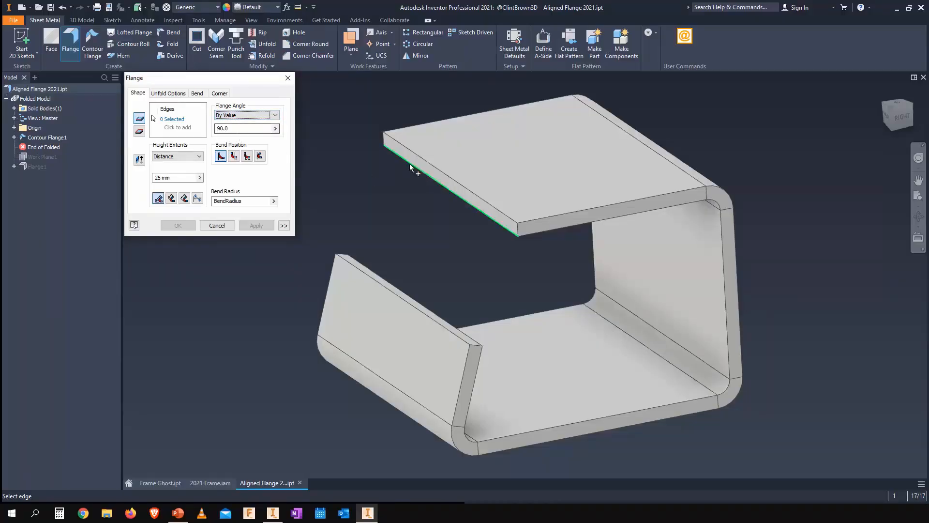
left_click(414, 168)
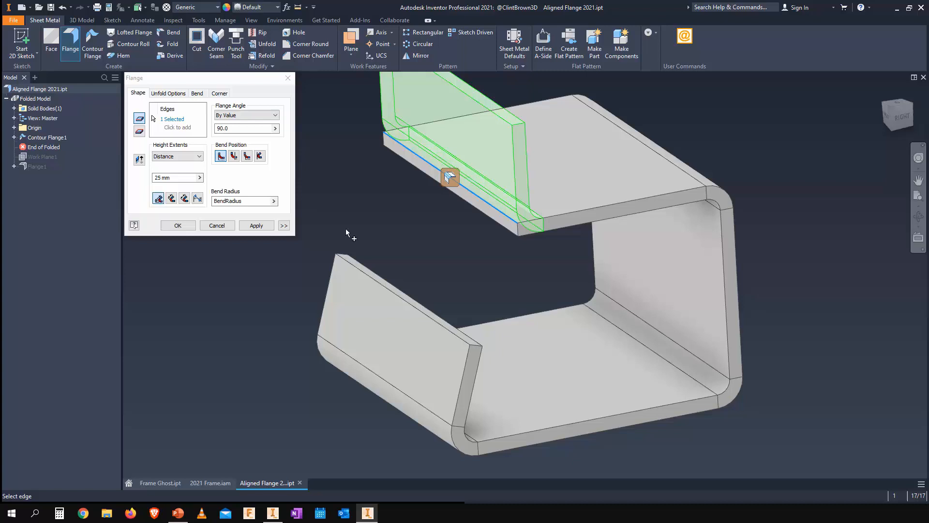
left_click(611, 204)
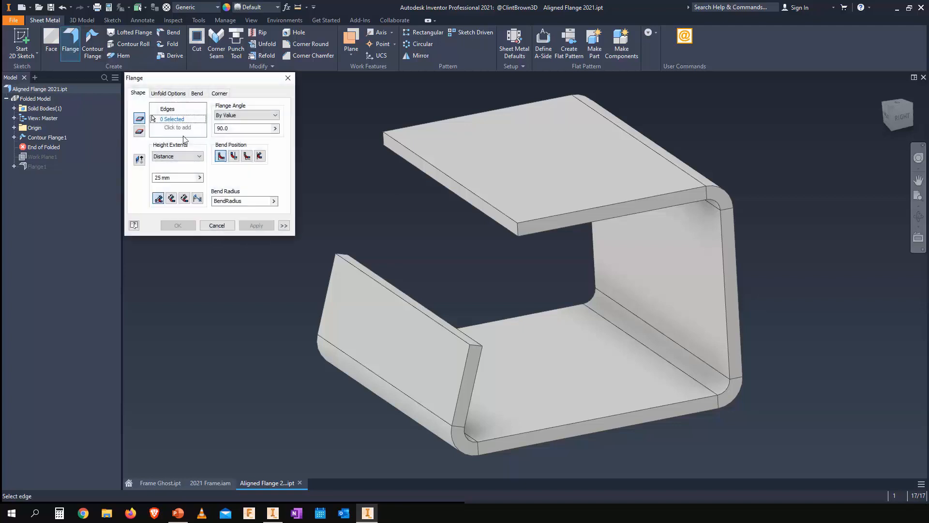
Try a flange with Flange Angle set to By Reference, then cancel it
left_click(274, 115)
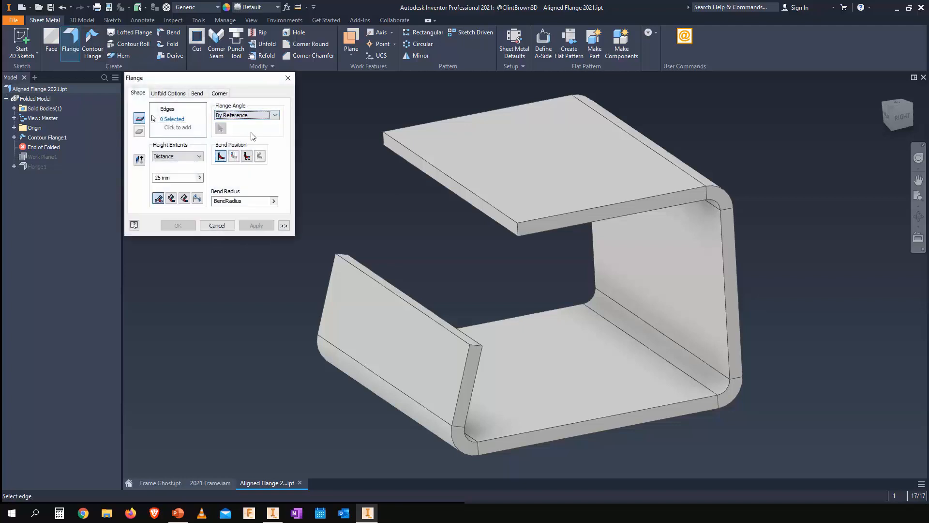
left_click(427, 172)
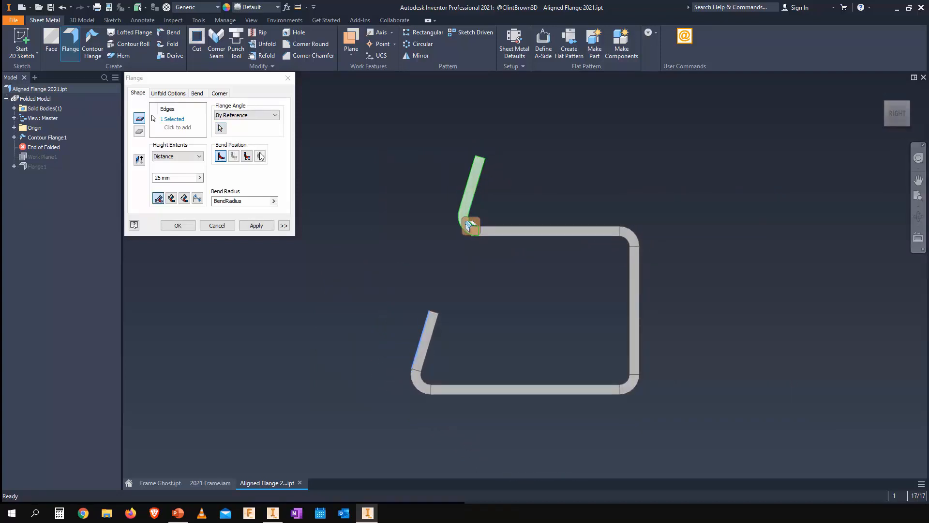
left_click(140, 160)
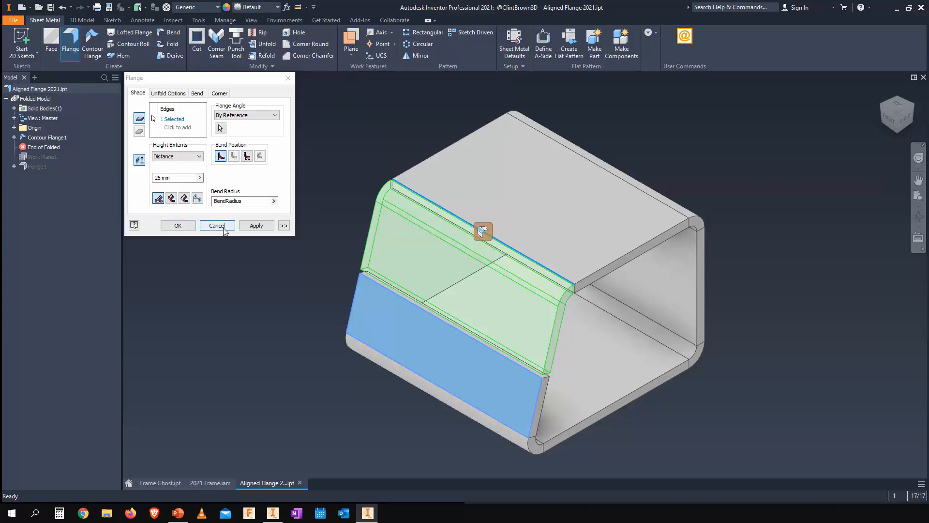
left_click(216, 225)
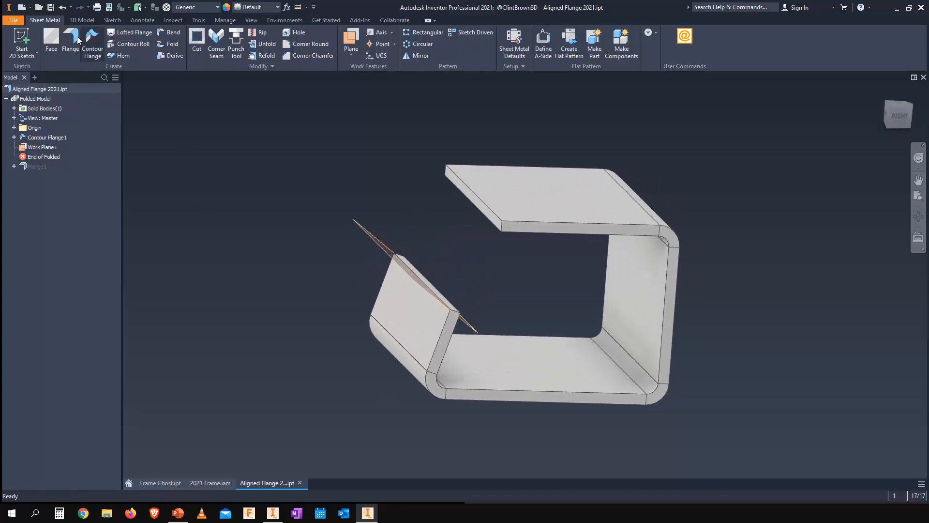
Add Flange2 on the top plate edge, angled by reference to Work Plane1
left_click(70, 42)
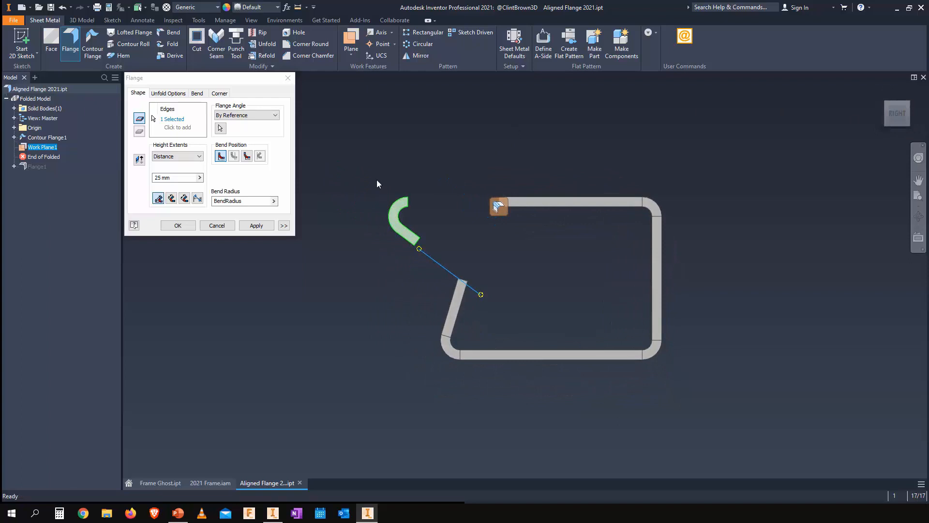
mouse_move(482, 295)
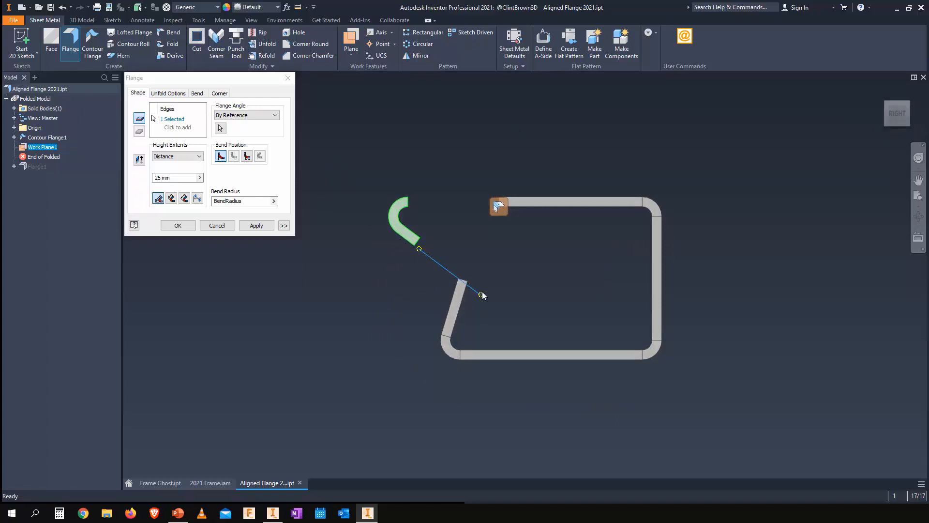
mouse_move(464, 192)
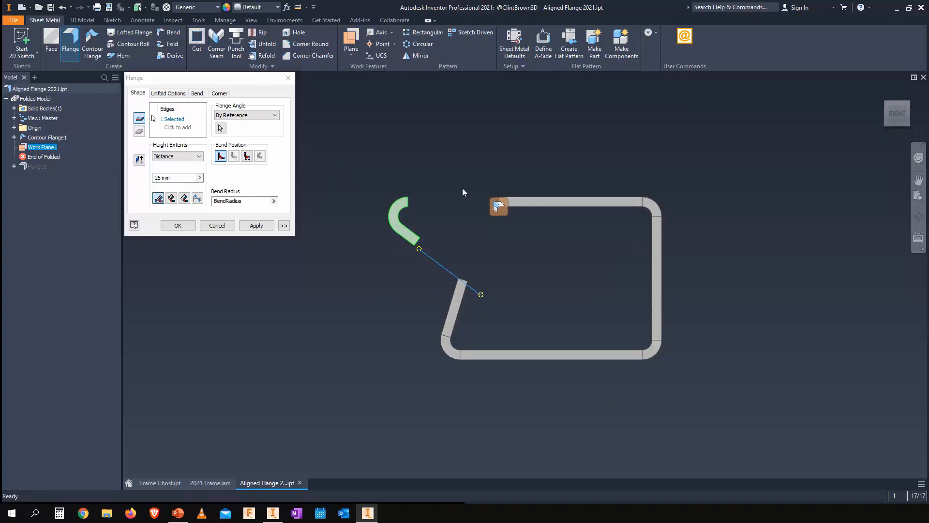
left_click(256, 225)
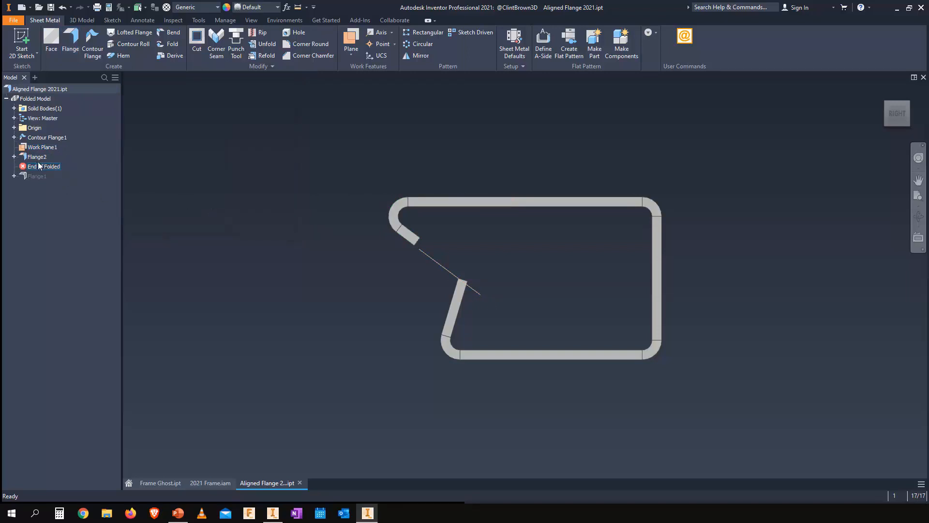
Review Flange2's settings unchanged via Edit Feature, then start another flange
right_click(37, 157)
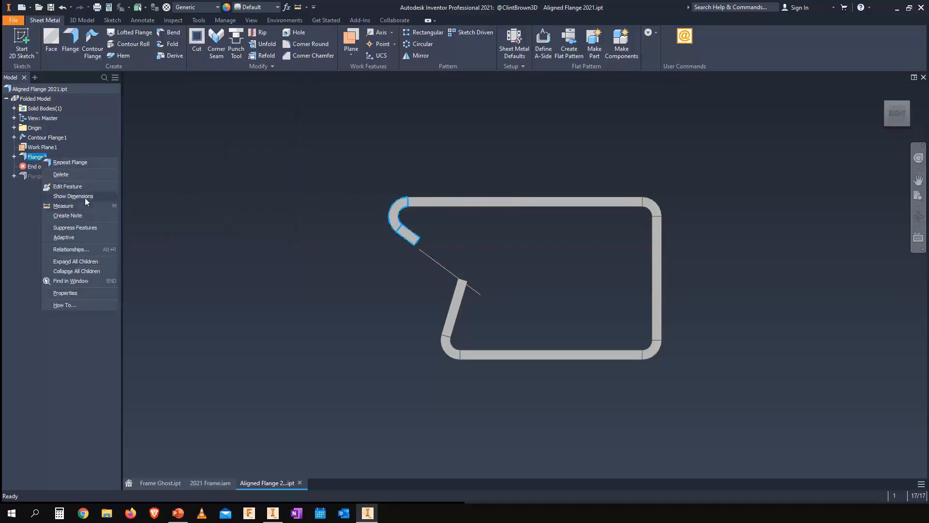
left_click(68, 186)
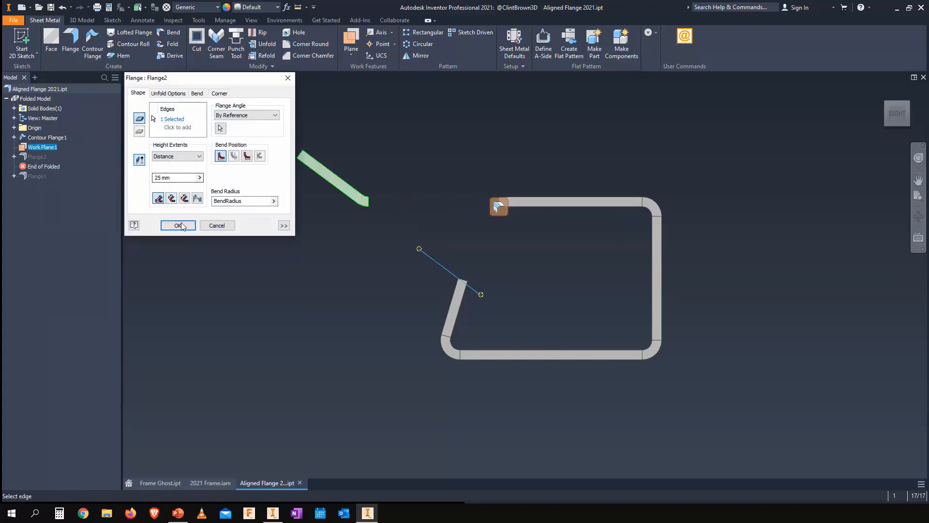
left_click(177, 225)
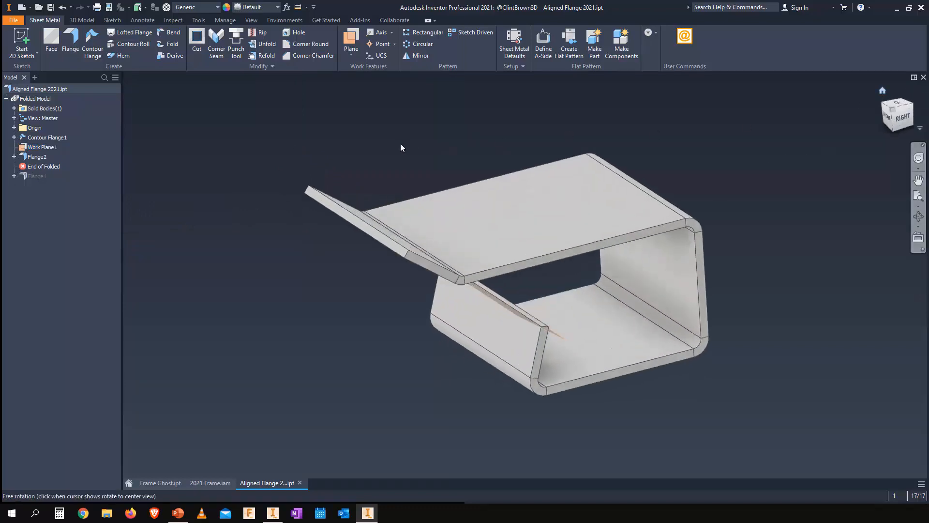
left_click(69, 42)
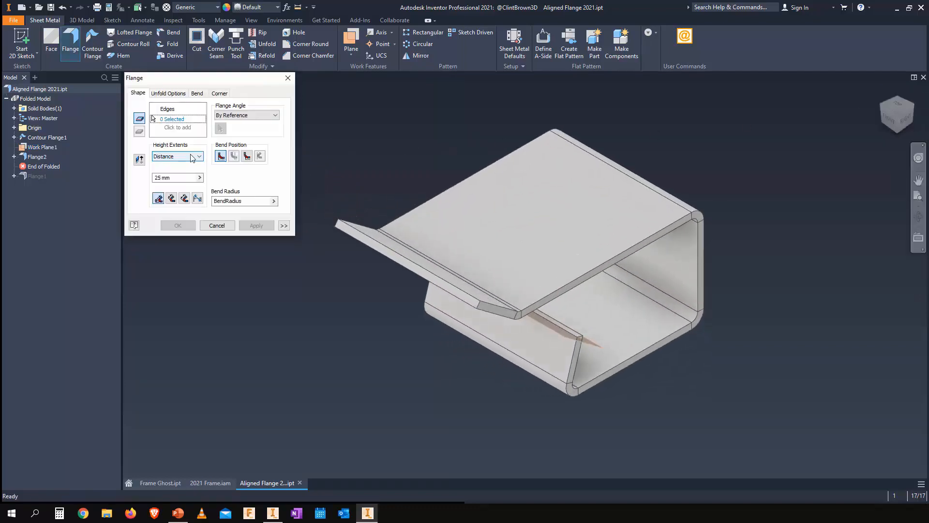